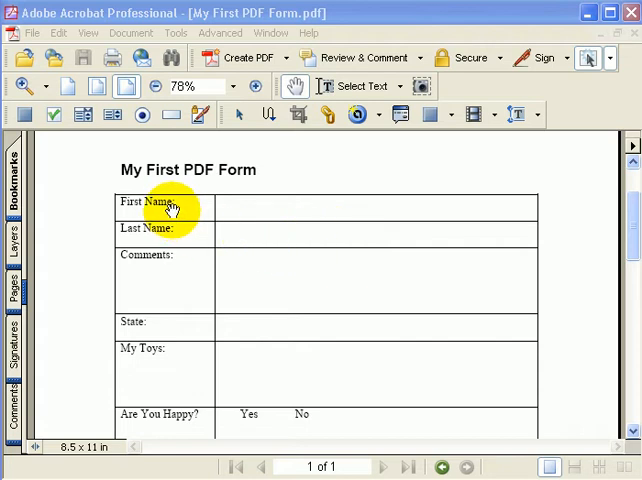
mouse_move(160, 270)
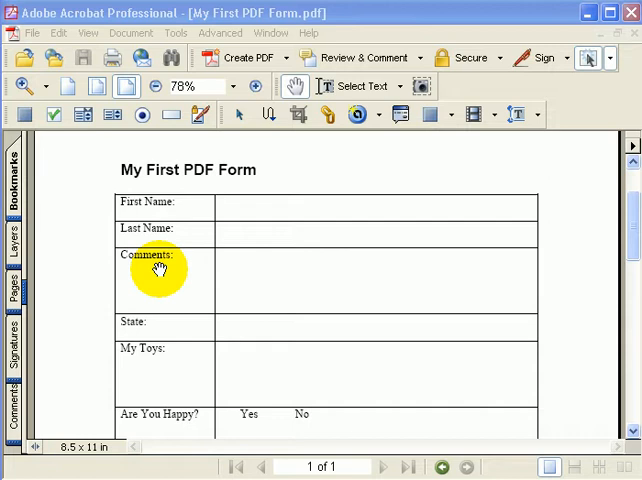
mouse_move(172, 114)
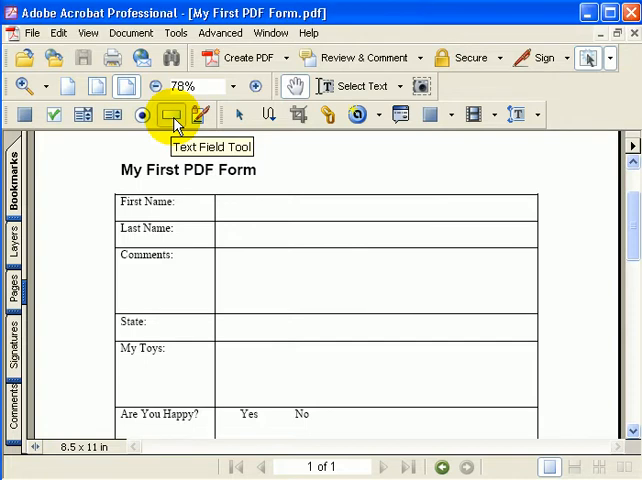
Step: Pick the Text Field Tool to start drawing a field beside First Name
click(170, 114)
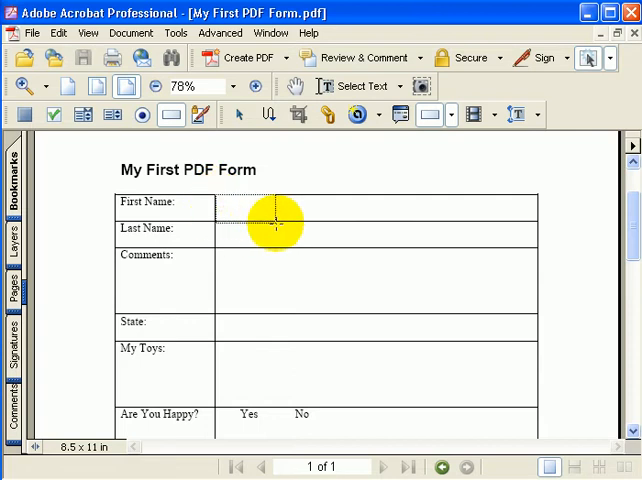
mouse_move(540, 220)
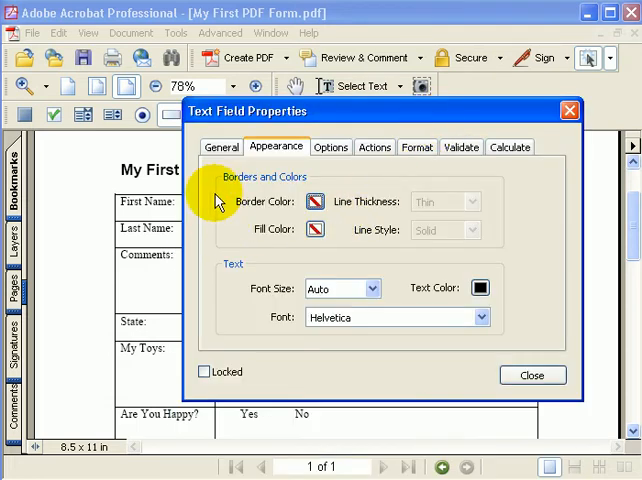
mouse_move(220, 148)
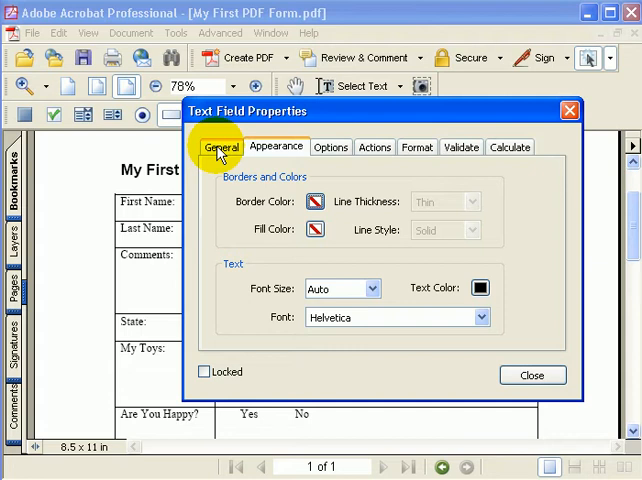
Step: Name the new field FirstName in its General settings
click(220, 148)
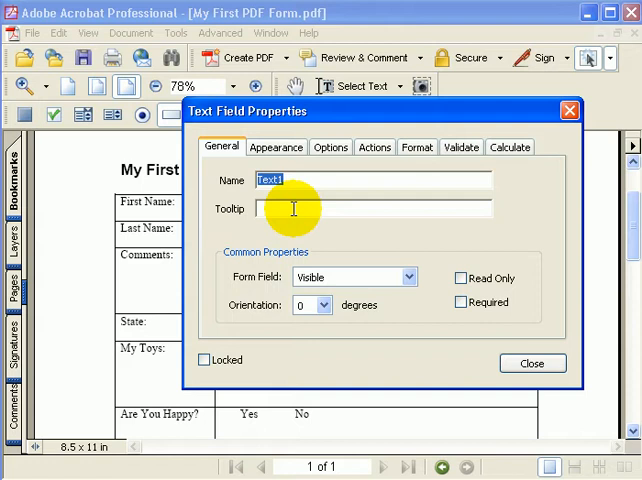
text(F)
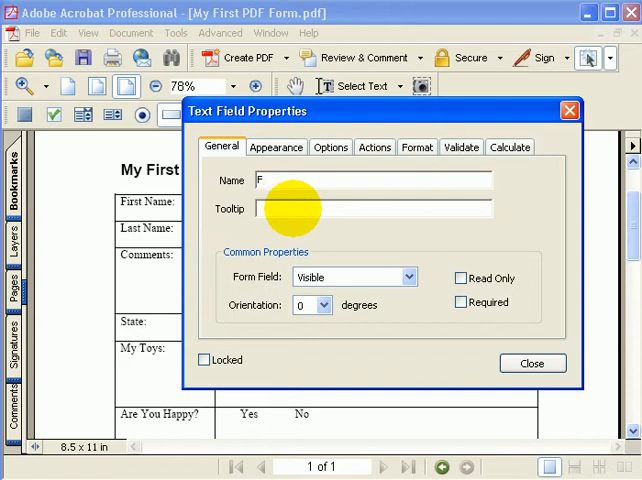
text(irst)
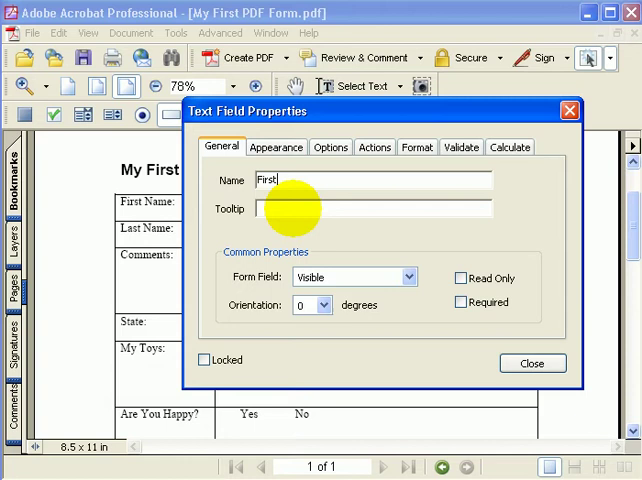
text(Name)
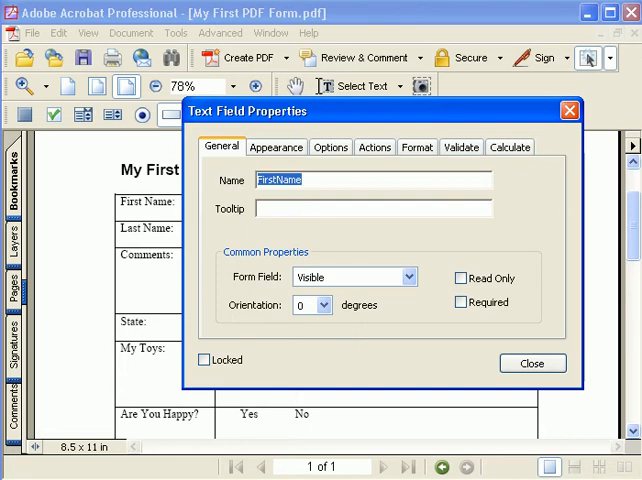
mouse_move(378, 198)
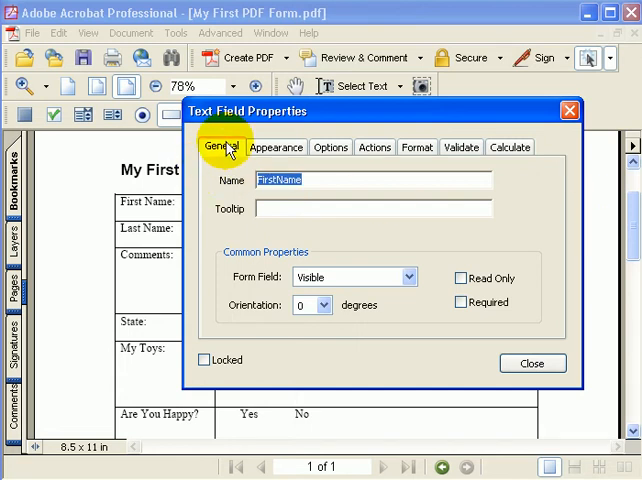
mouse_move(244, 210)
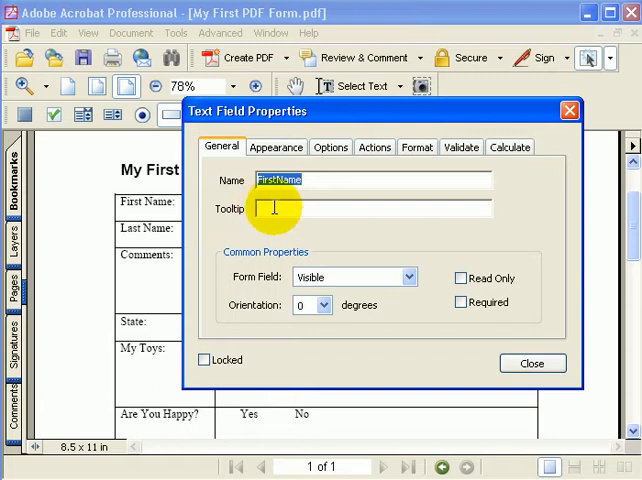
mouse_move(378, 208)
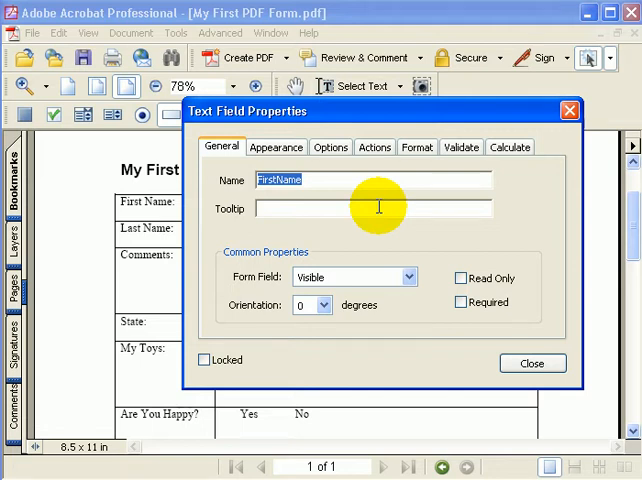
mouse_move(336, 244)
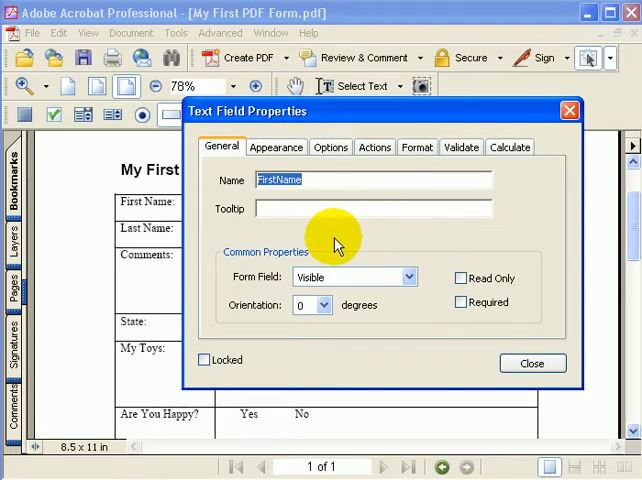
mouse_move(370, 290)
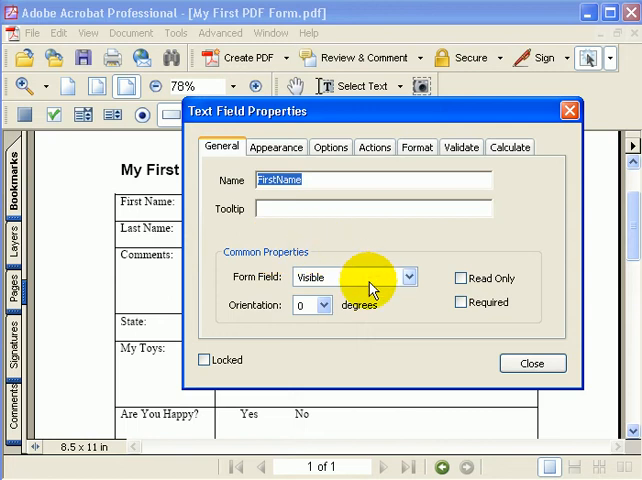
mouse_move(352, 292)
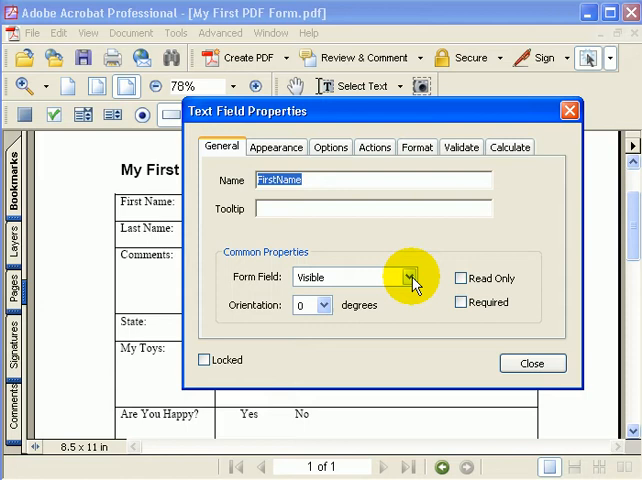
click(410, 278)
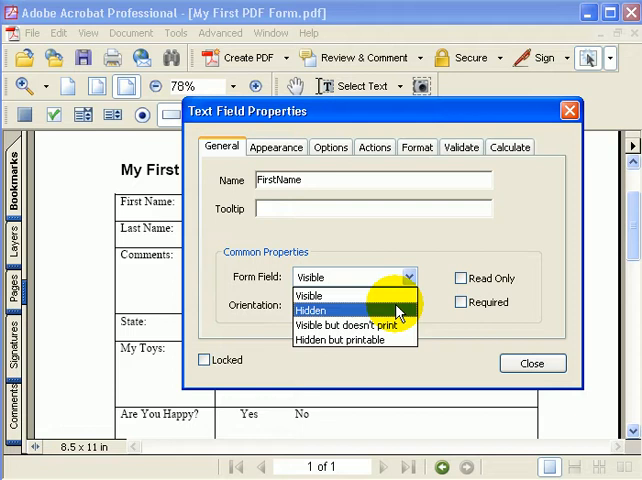
mouse_move(356, 326)
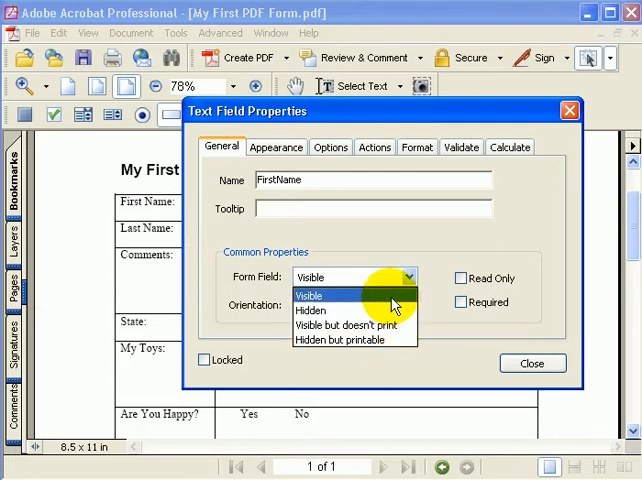
click(310, 294)
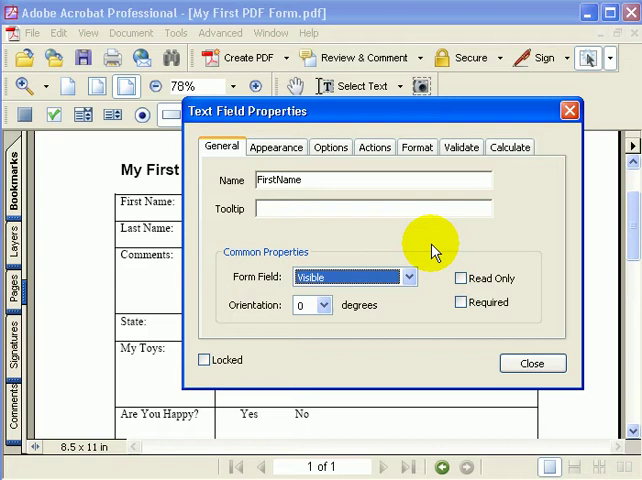
mouse_move(440, 300)
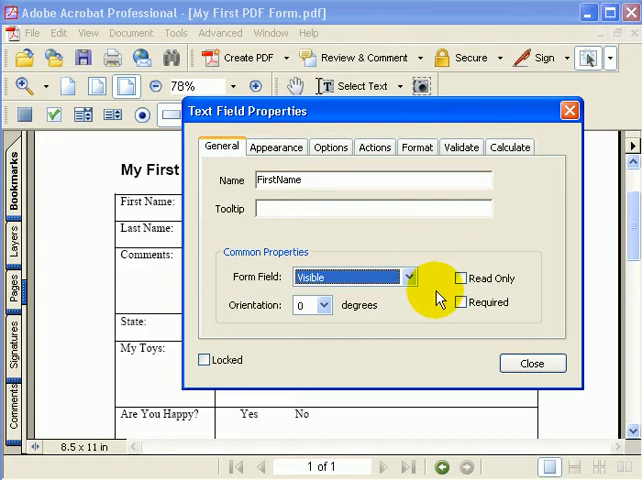
mouse_move(516, 290)
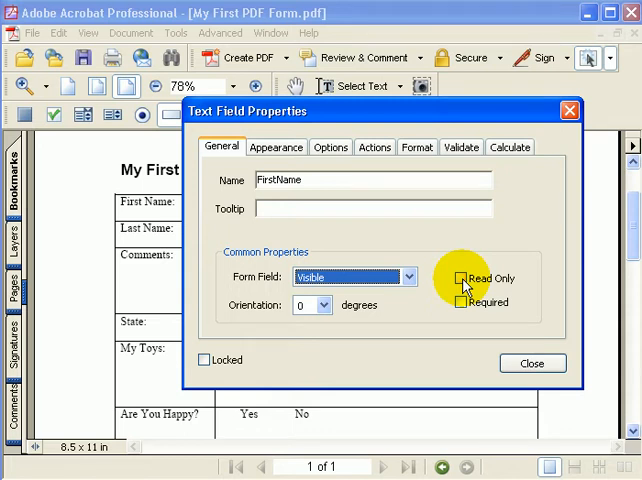
mouse_move(450, 304)
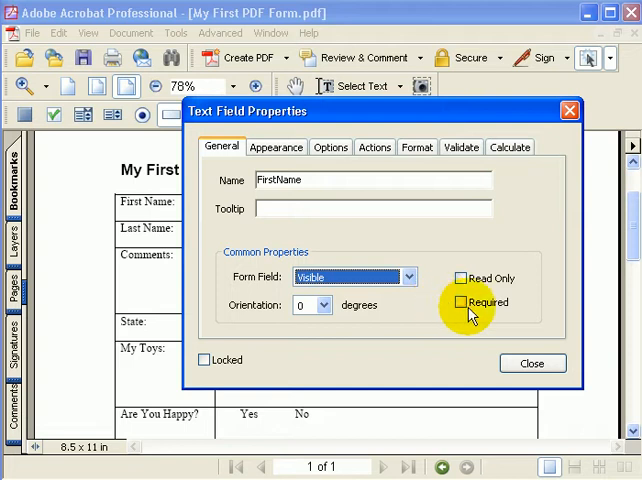
click(460, 302)
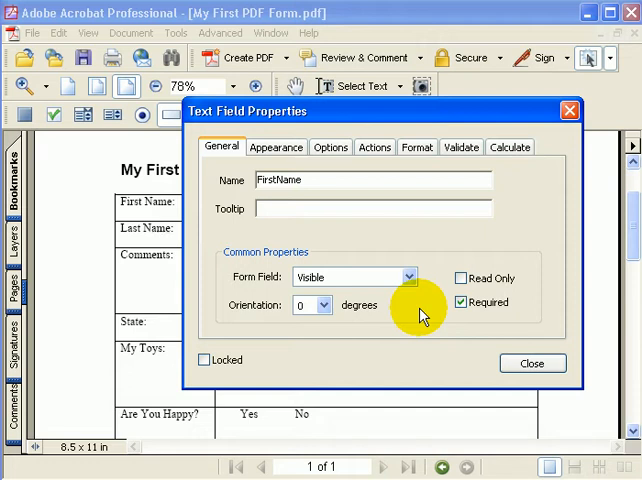
click(466, 302)
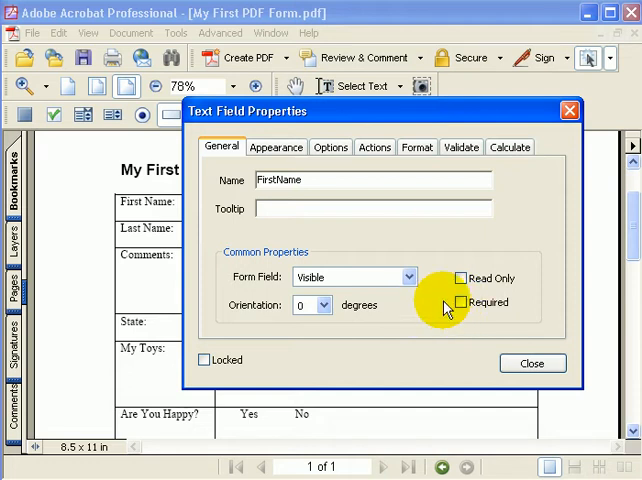
mouse_move(276, 148)
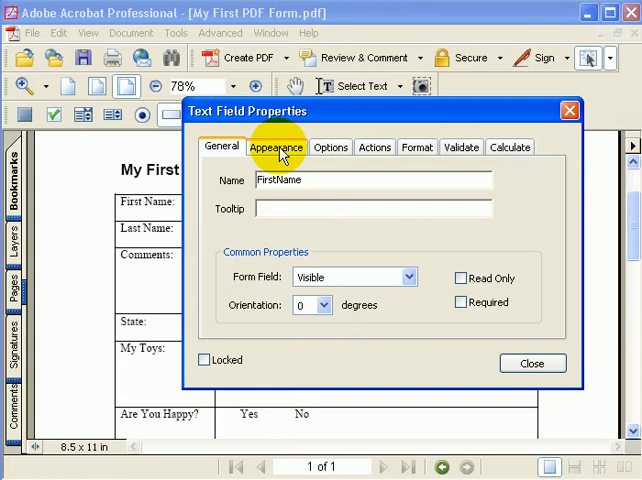
Step: Give the FirstName field a grey border colour and a light yellow fill
click(280, 148)
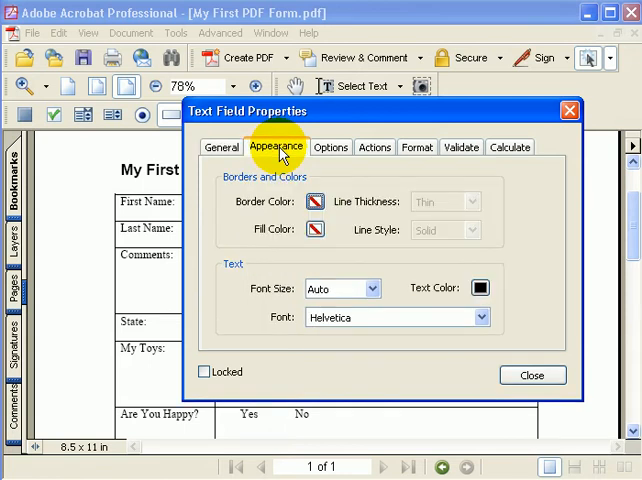
mouse_move(360, 236)
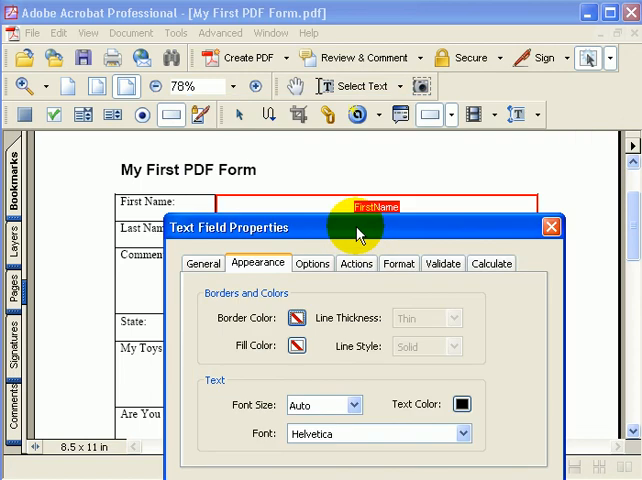
mouse_move(548, 228)
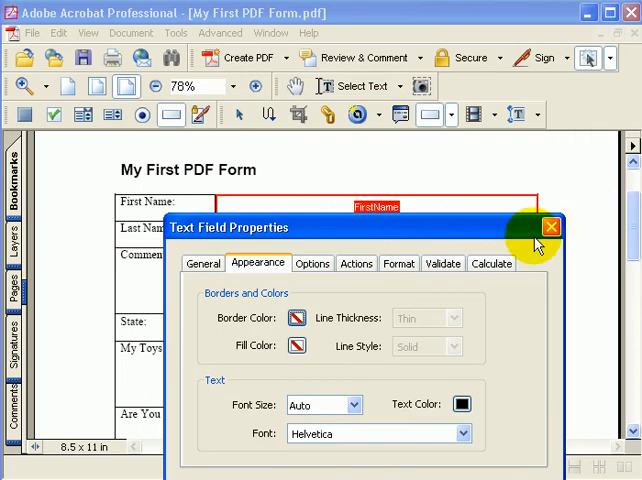
mouse_move(236, 330)
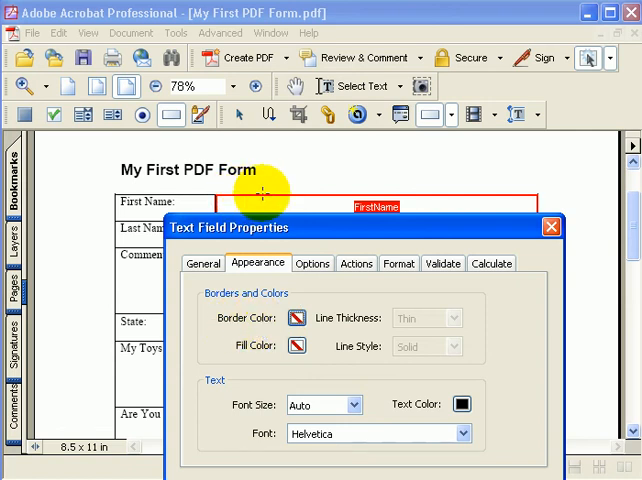
mouse_move(478, 216)
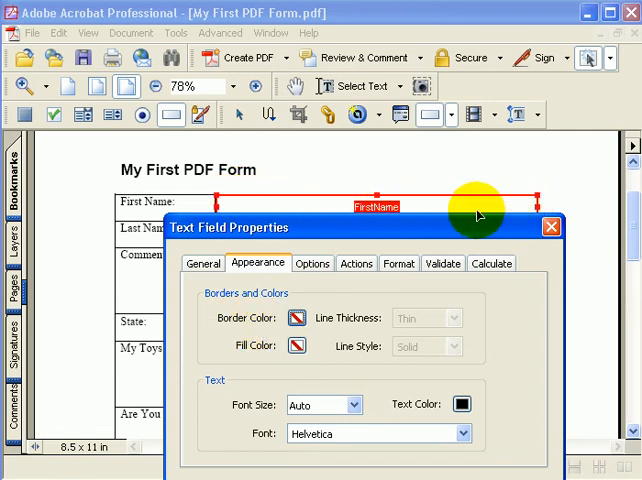
mouse_move(252, 204)
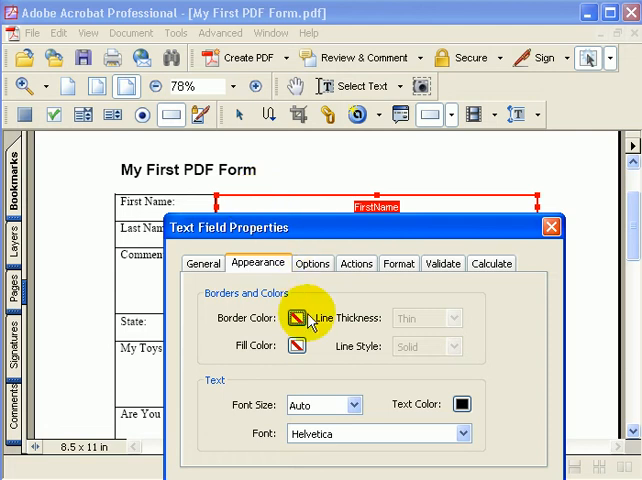
click(302, 318)
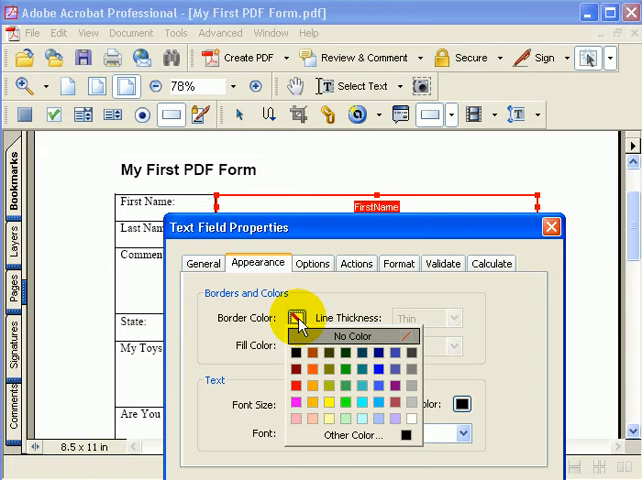
mouse_move(330, 388)
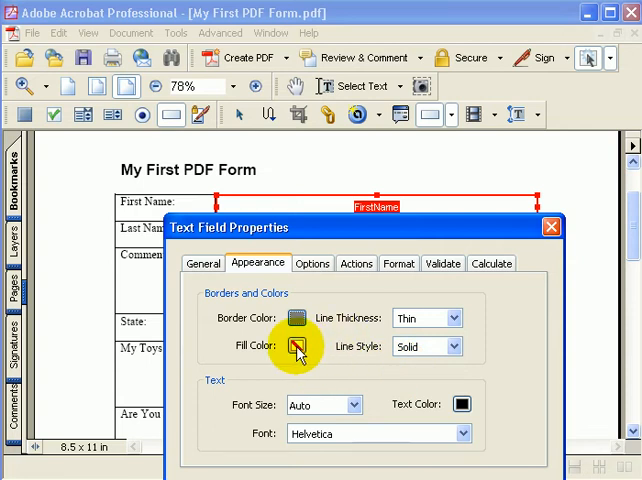
click(298, 346)
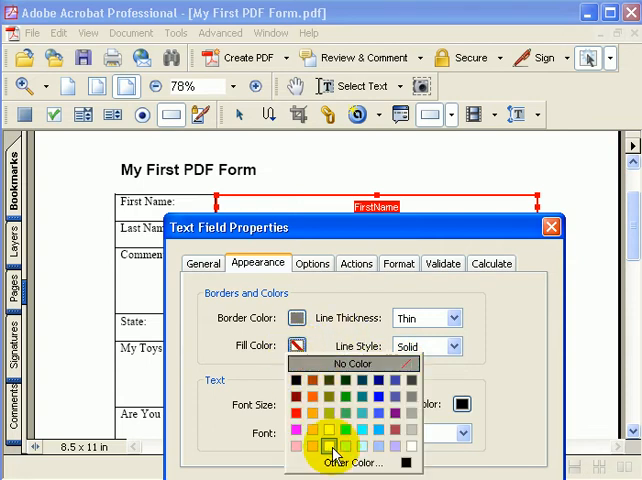
click(336, 452)
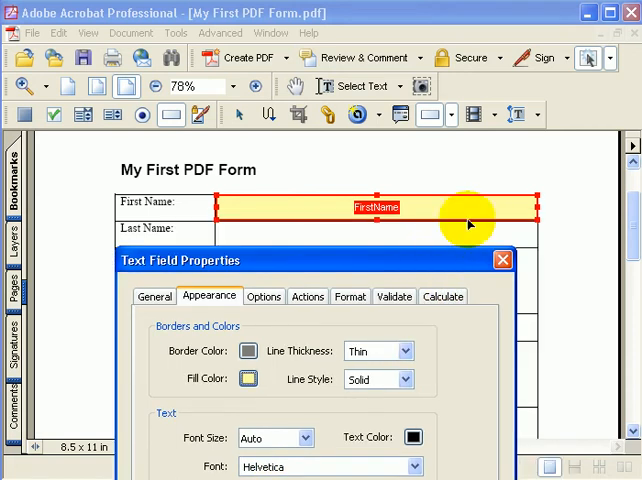
mouse_move(244, 208)
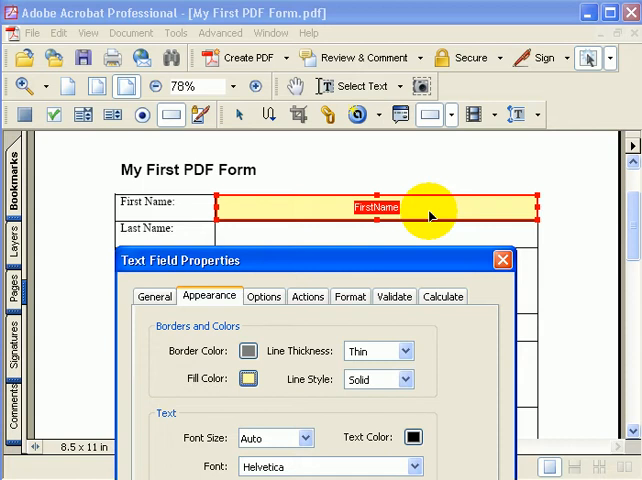
mouse_move(288, 152)
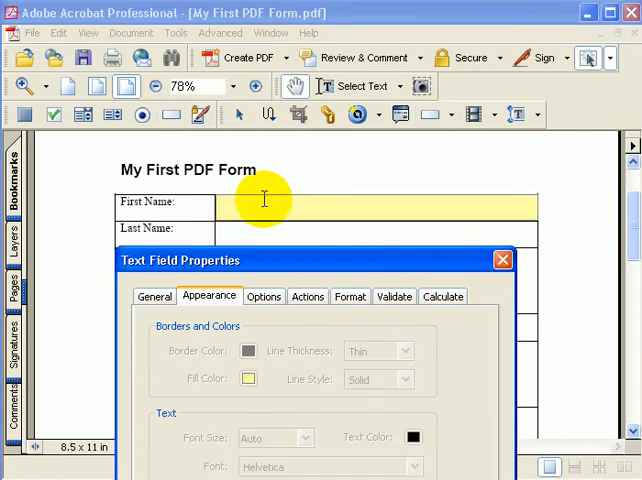
mouse_move(496, 224)
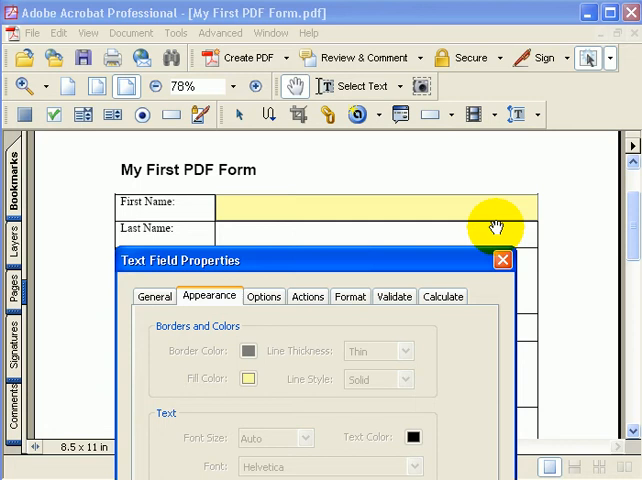
mouse_move(420, 204)
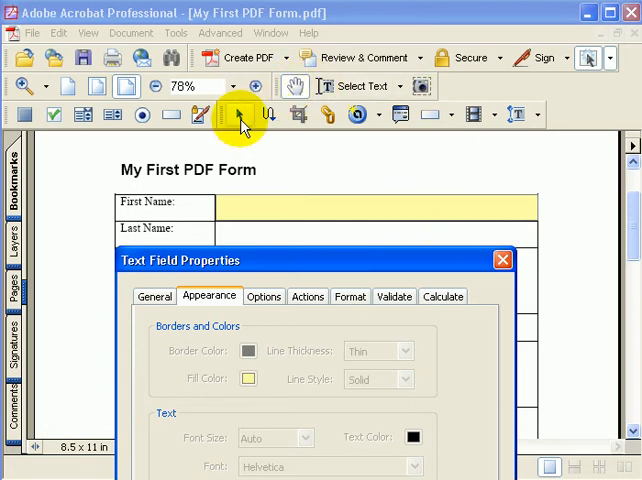
mouse_move(236, 118)
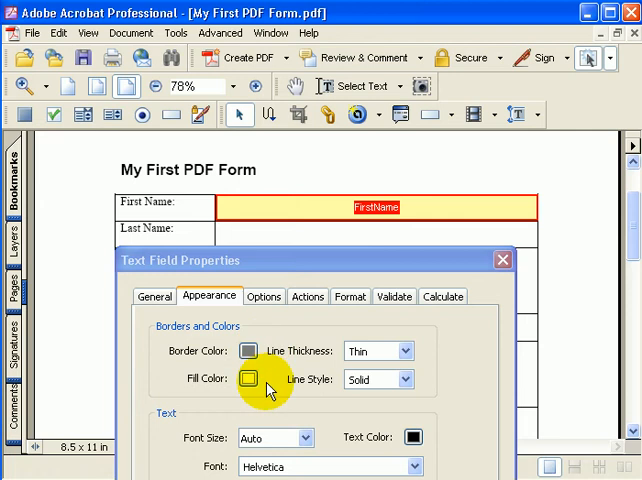
Step: Change the FirstName field's fill to No Color
click(248, 378)
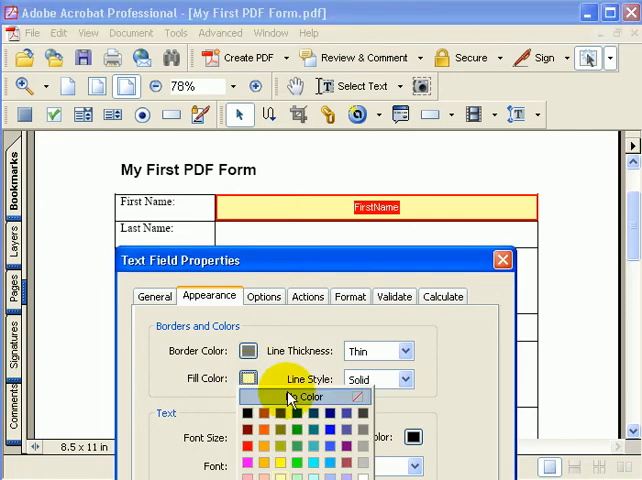
click(312, 396)
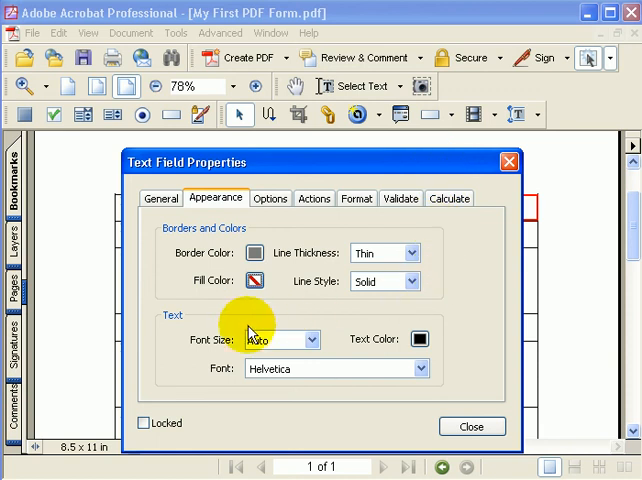
mouse_move(208, 350)
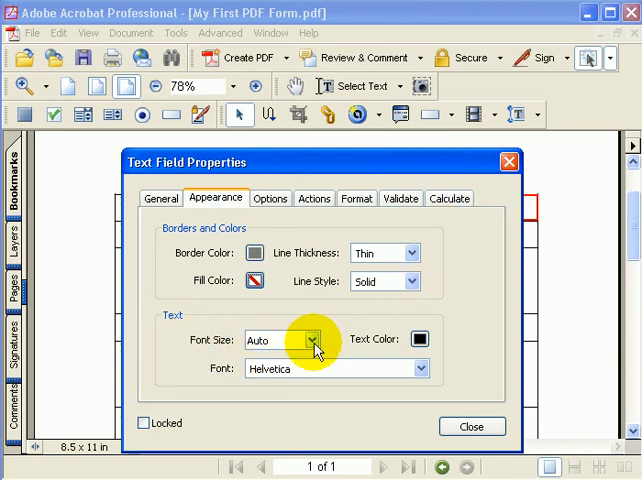
Step: Review font size (Auto), text colour (black) and font (Helvetica) choices without changing them
click(306, 338)
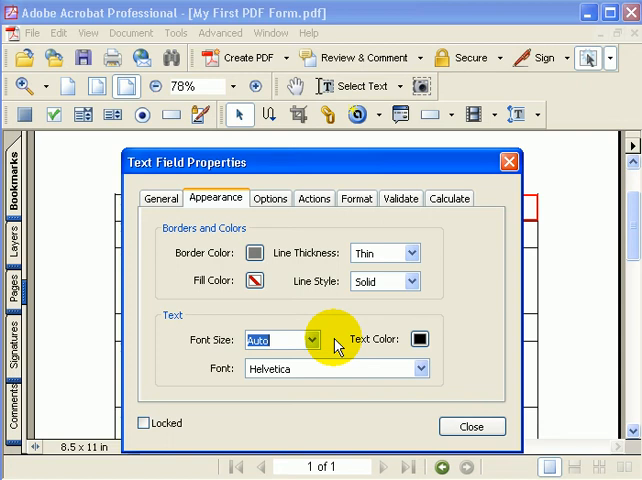
mouse_move(420, 368)
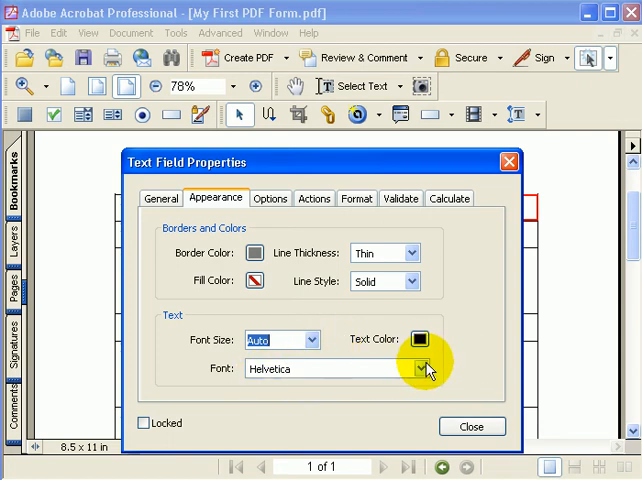
click(416, 368)
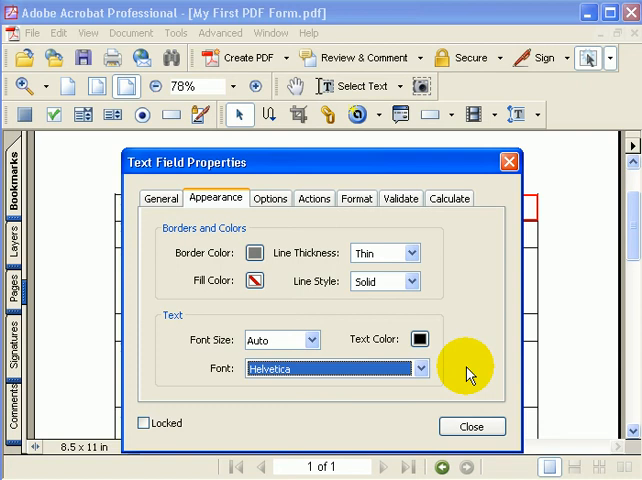
click(472, 426)
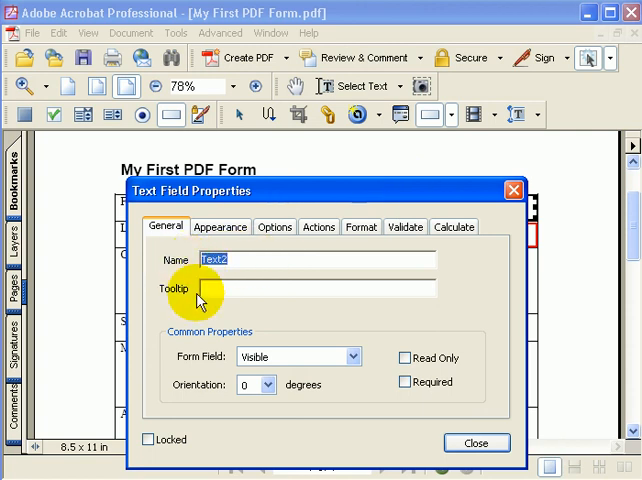
Step: Name the second field LastName and move on to its appearance settings
text(LastN)
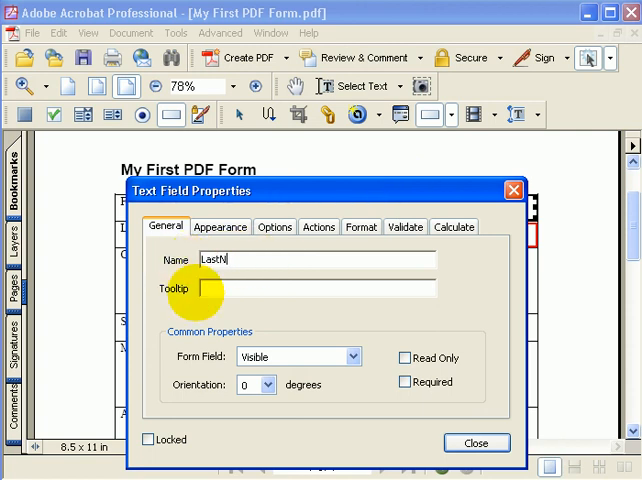
text(ame)
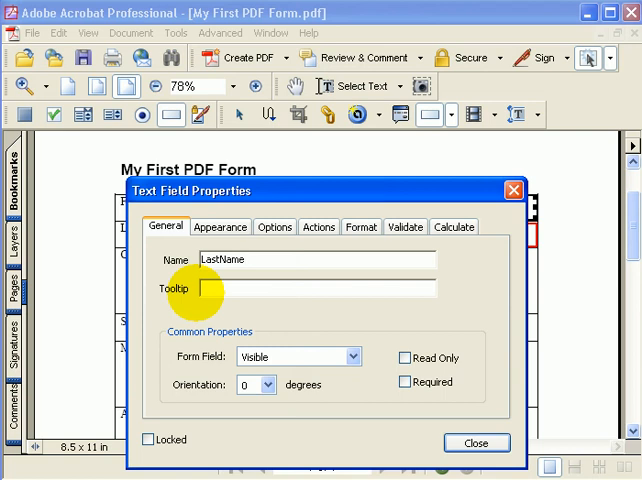
click(220, 228)
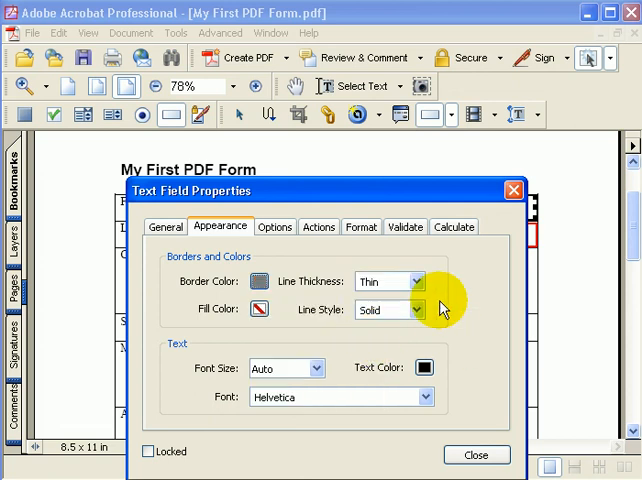
mouse_move(464, 196)
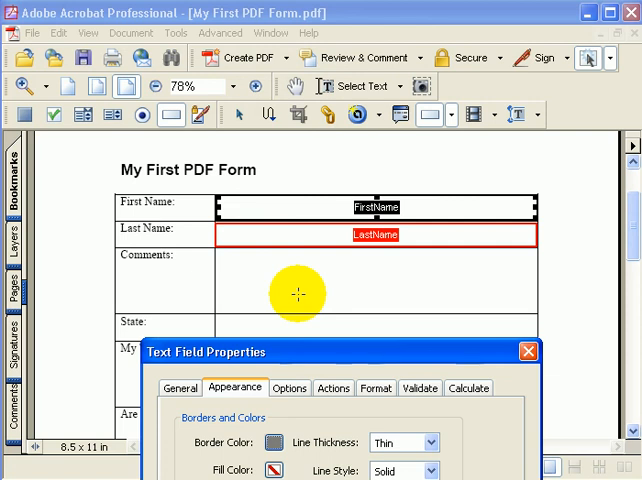
mouse_move(310, 272)
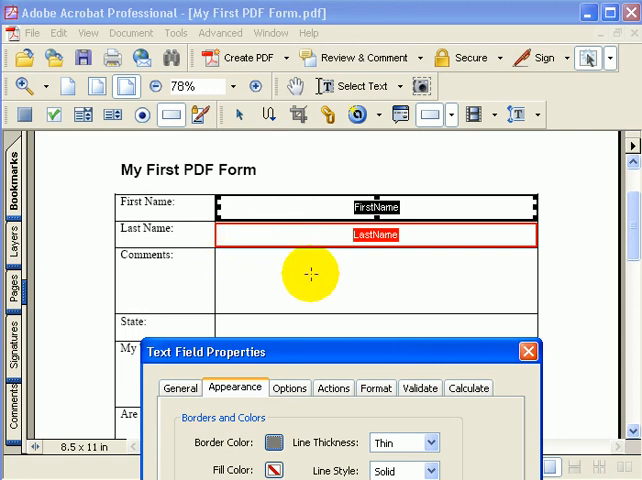
mouse_move(210, 156)
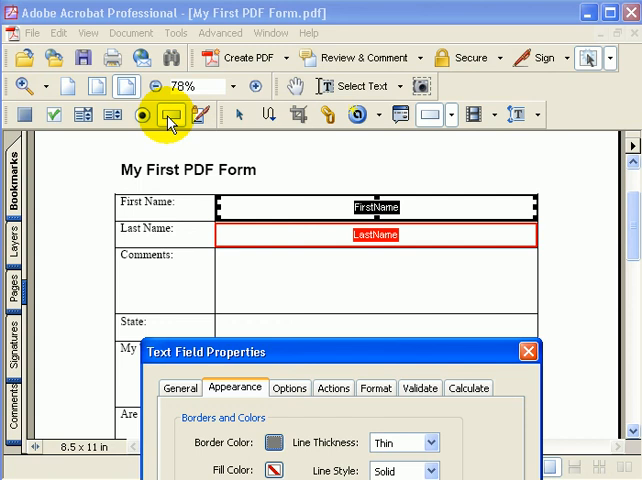
mouse_move(216, 260)
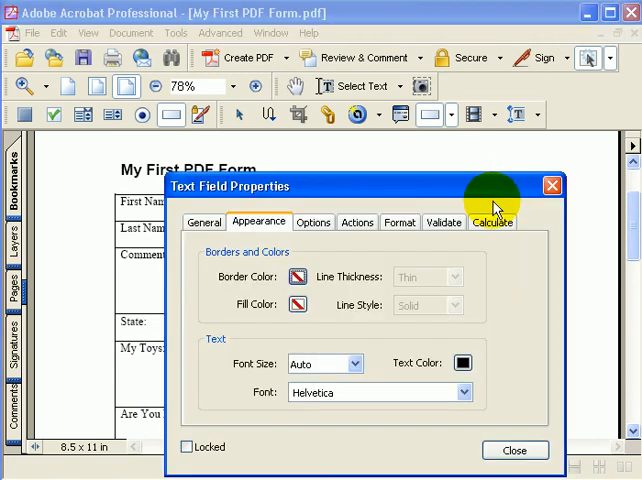
Step: Name the third field Comments in its General settings
click(204, 222)
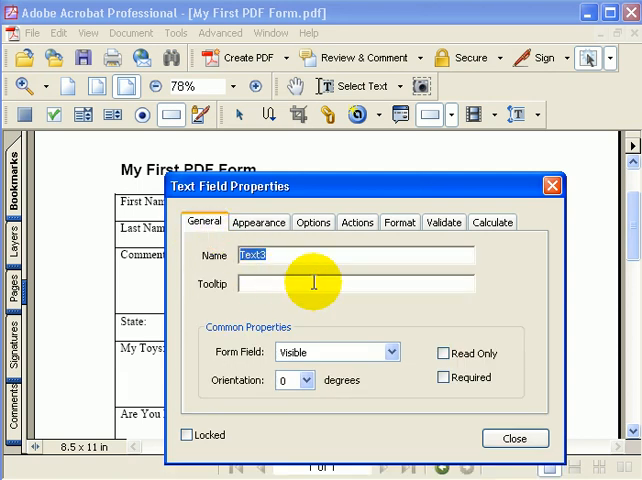
text(Comm)
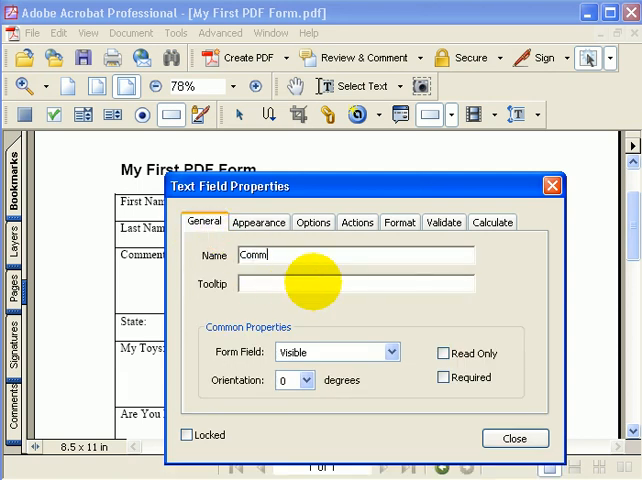
text(ents)
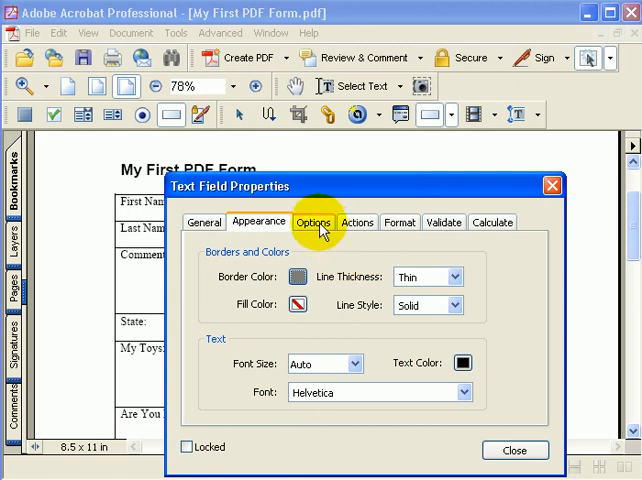
Step: Make the Comments field multi-line, trying then removing a character limit
click(312, 222)
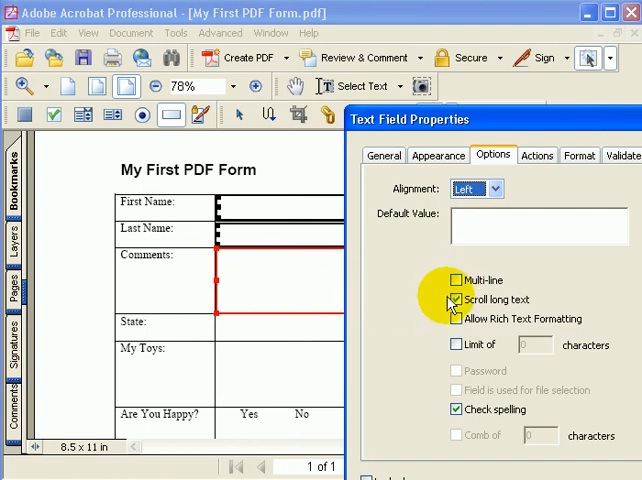
click(456, 280)
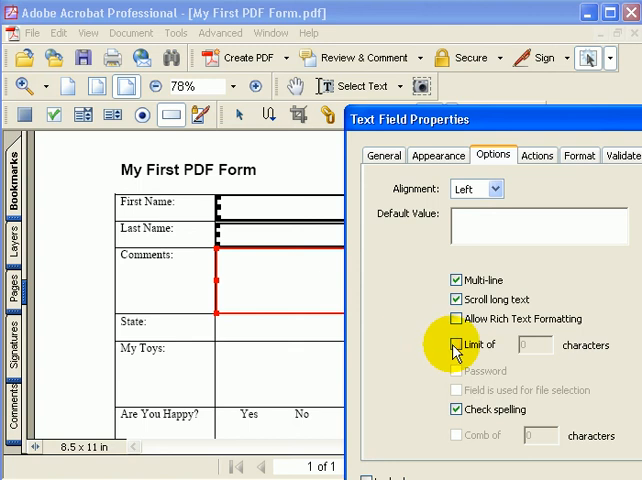
click(452, 344)
text(10)
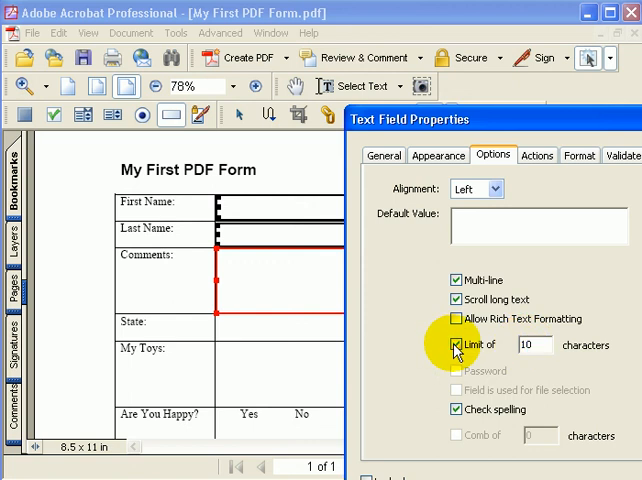
click(456, 344)
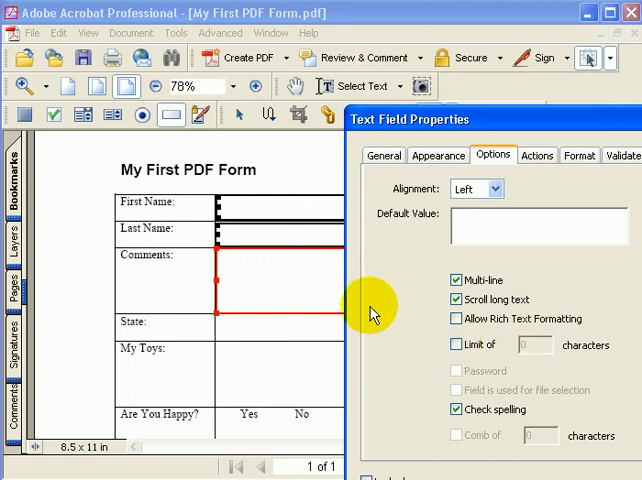
mouse_move(484, 424)
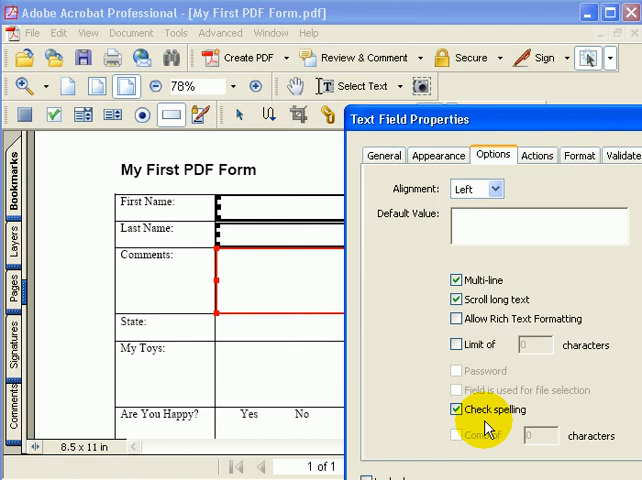